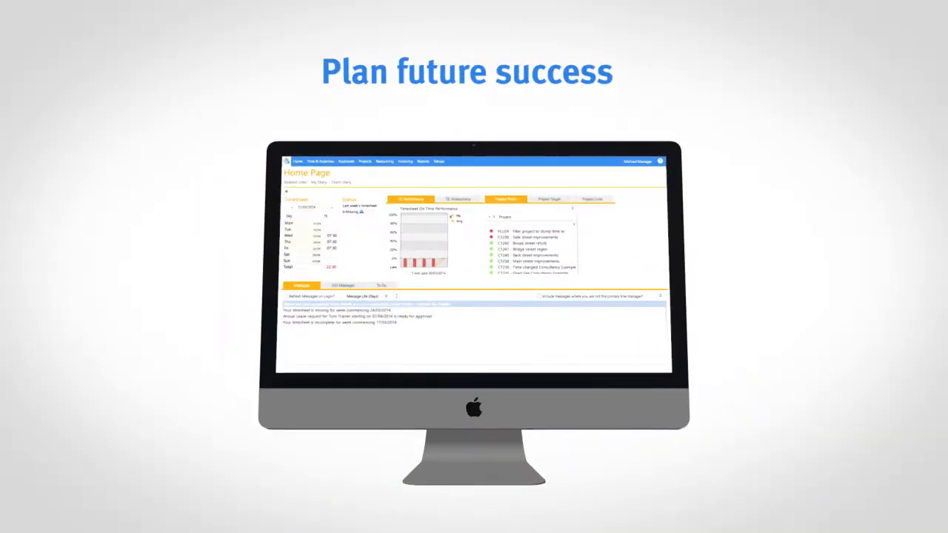
# Step: Start a new project from the Projects List, prefilled as G1236 from the Broad street refurb template
pyautogui.click(204, 12)
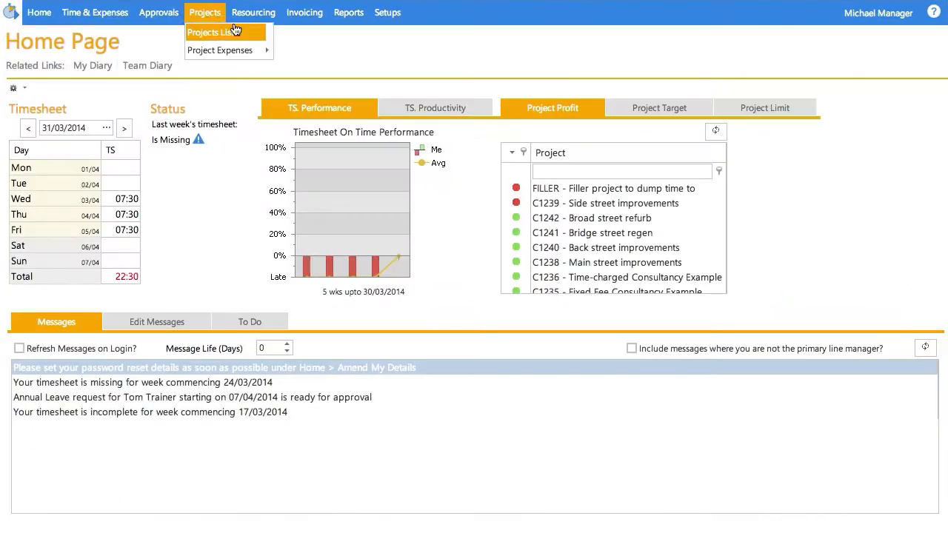
pyautogui.click(213, 33)
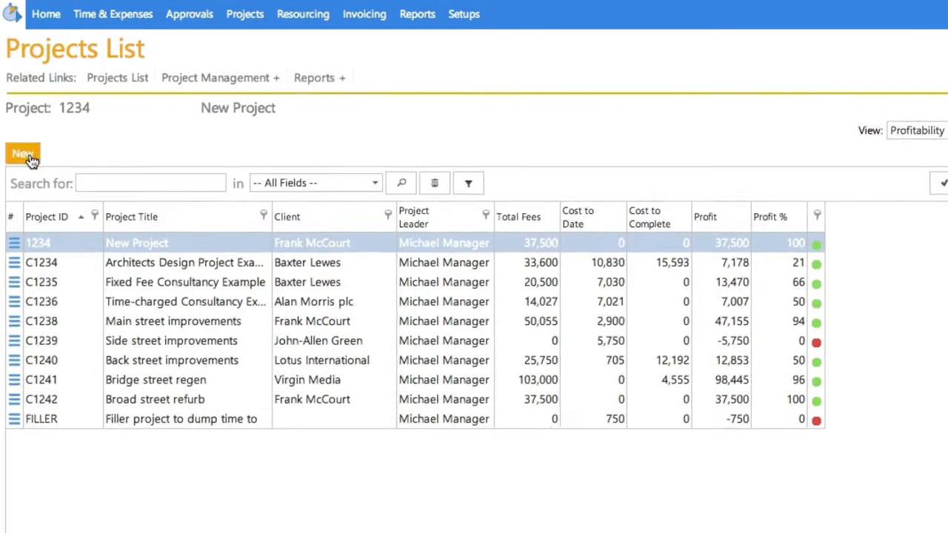
pyautogui.click(22, 153)
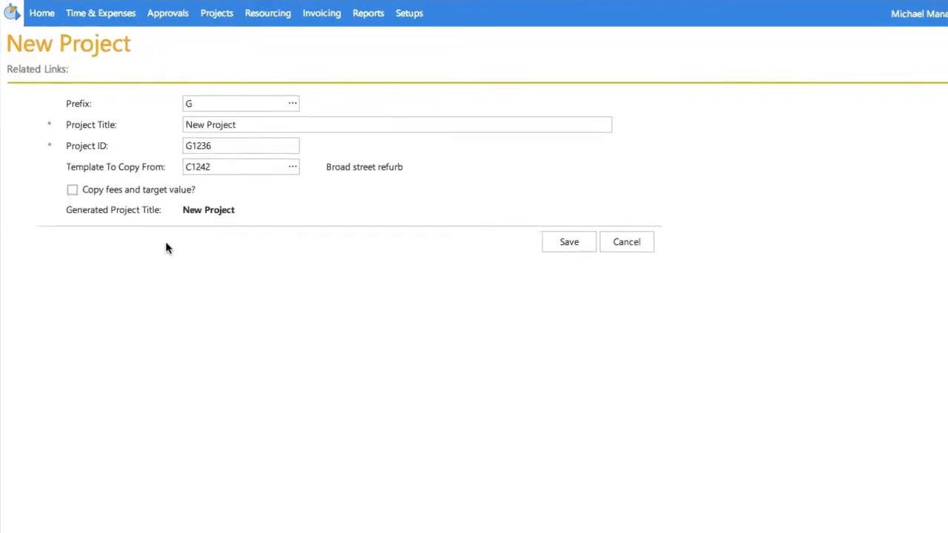
# Step: Bring up Change Assignment in the Task Resources Allocate dialog to reassign planned hours
pyautogui.click(568, 242)
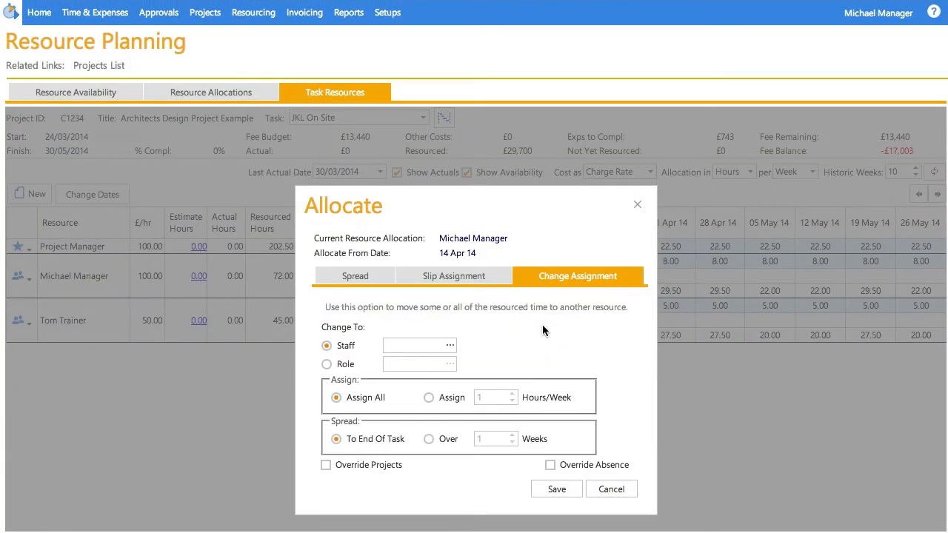
pyautogui.click(447, 345)
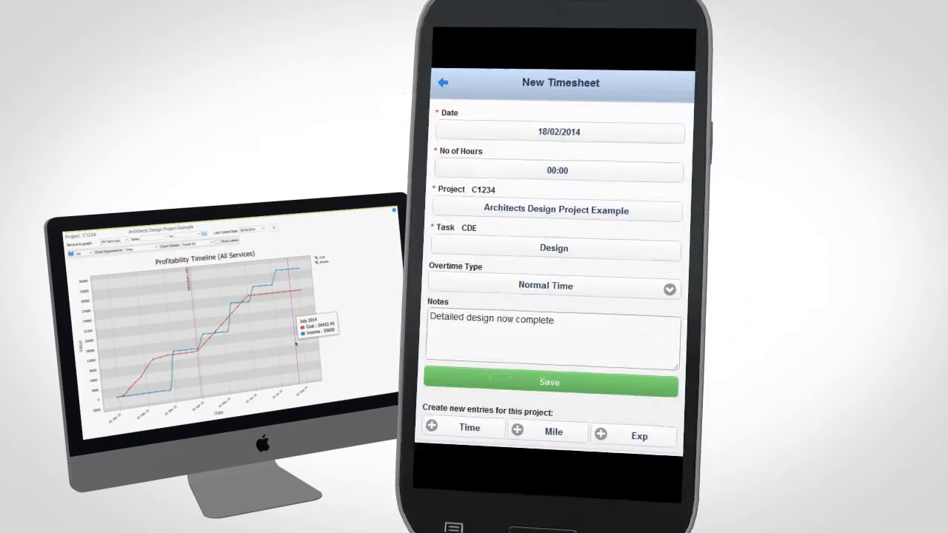
# Step: Set the hours on the mobile timesheet entry, then start WIP invoice generation for project C1234
pyautogui.click(556, 170)
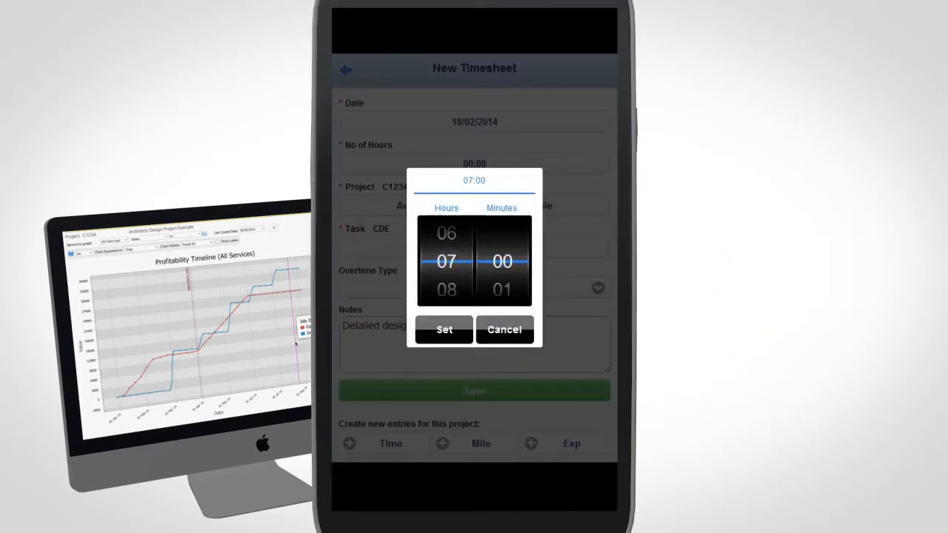
pyautogui.click(444, 329)
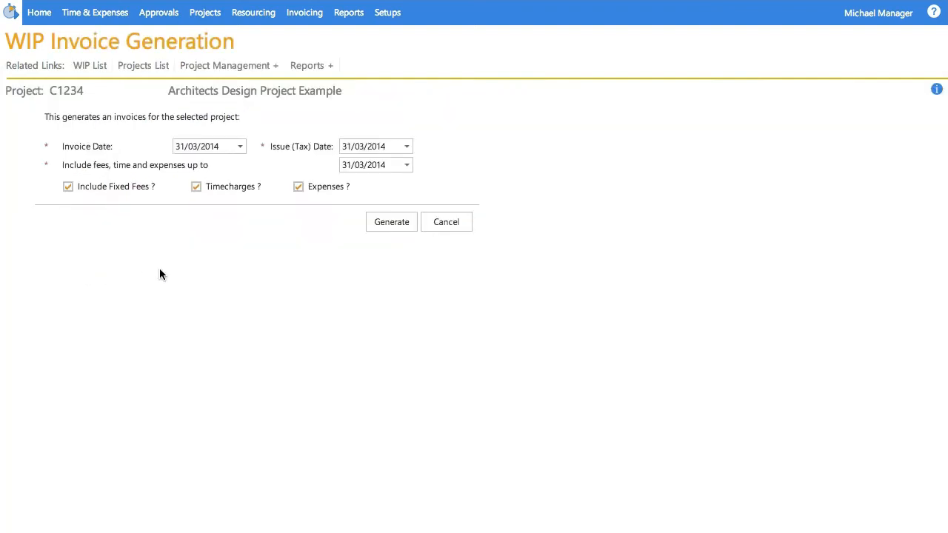
pyautogui.click(391, 222)
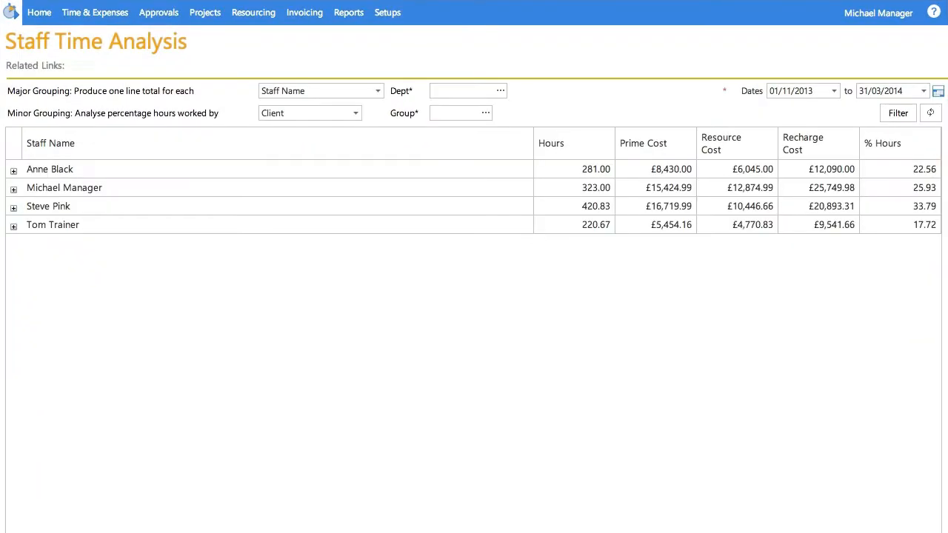
pyautogui.moveTo(20, 242)
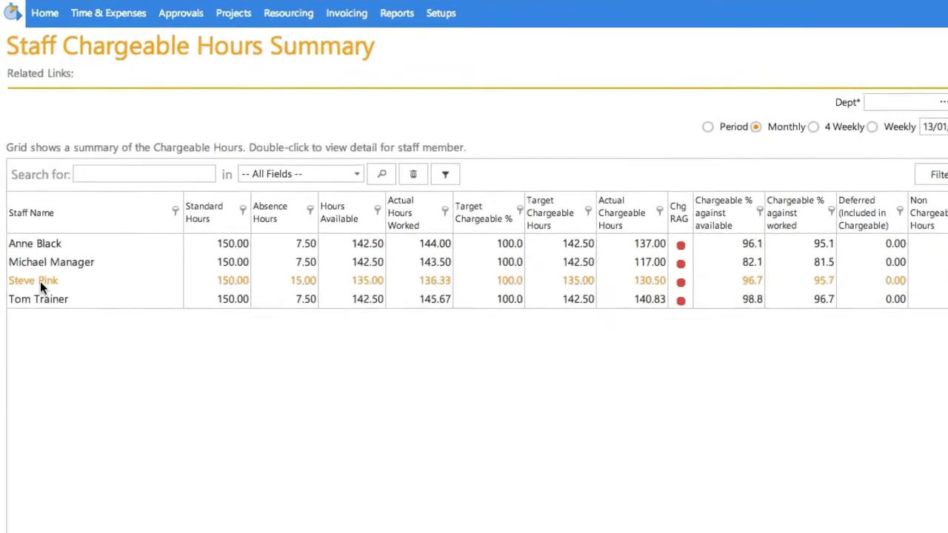
pyautogui.doubleClick(33, 280)
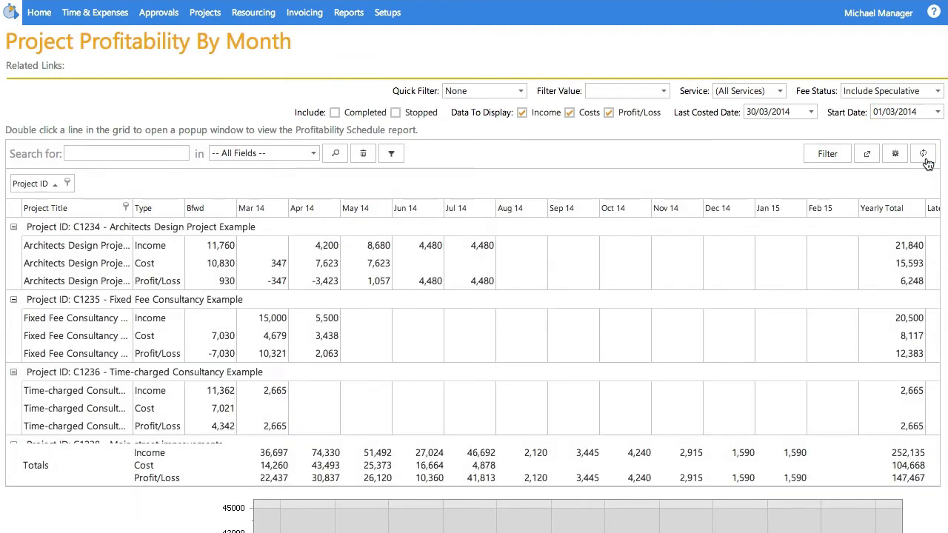
# Step: Load the Project Monthly Income Summary data, then return to the home page
pyautogui.scroll(-3)
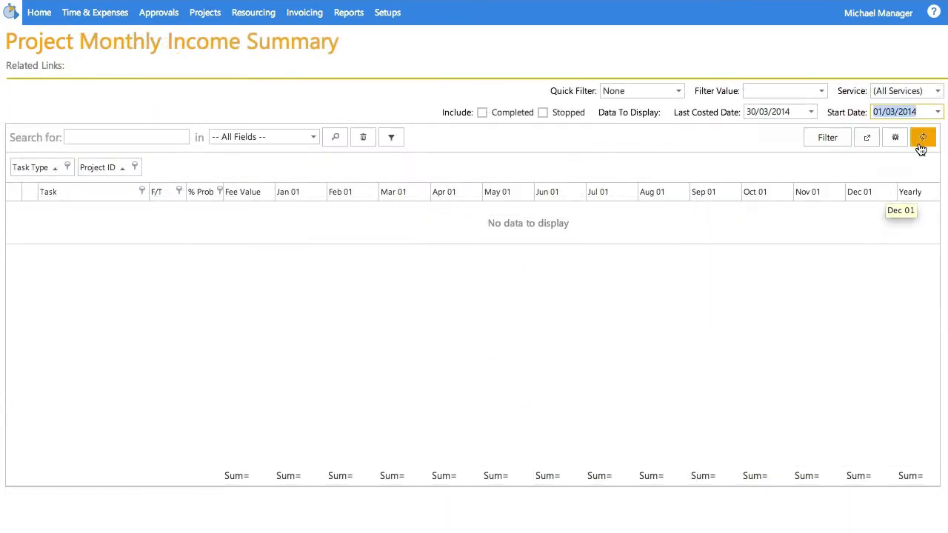
pyautogui.click(923, 137)
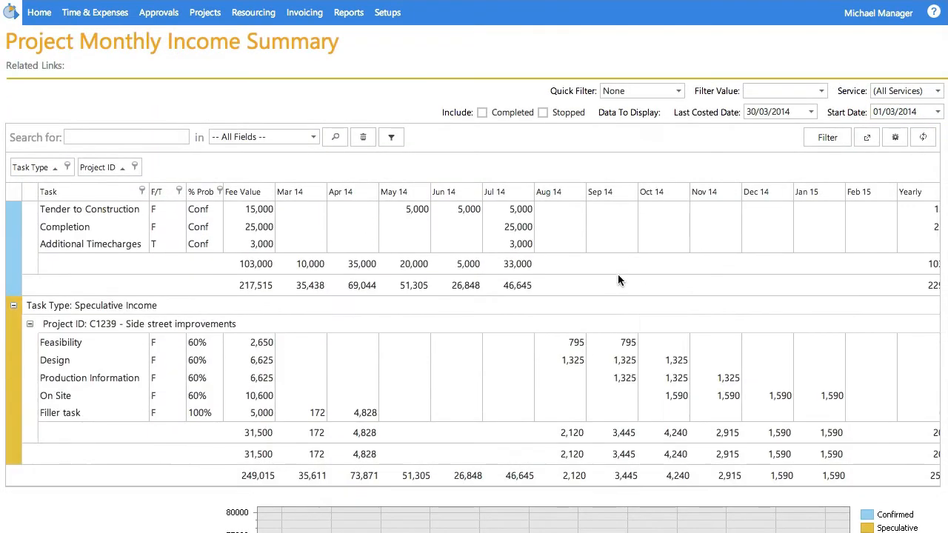
pyautogui.click(38, 12)
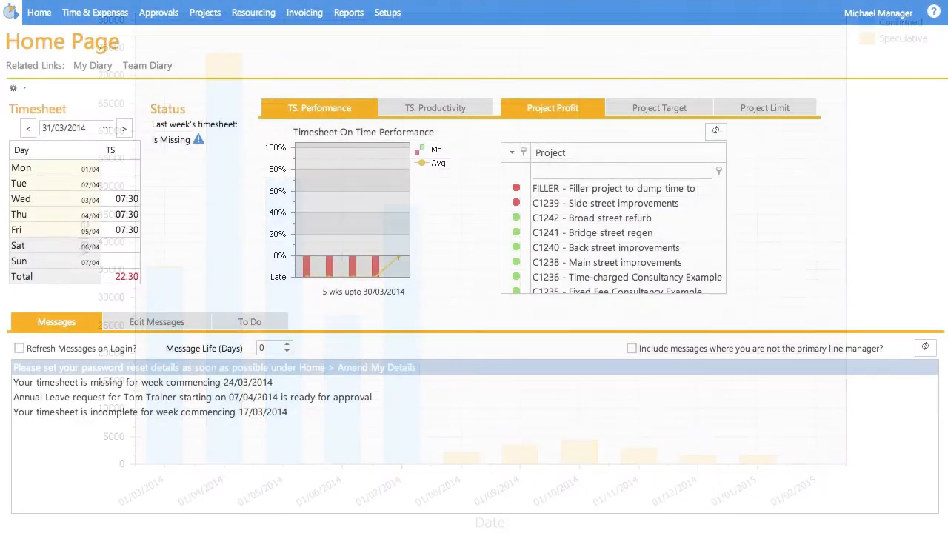